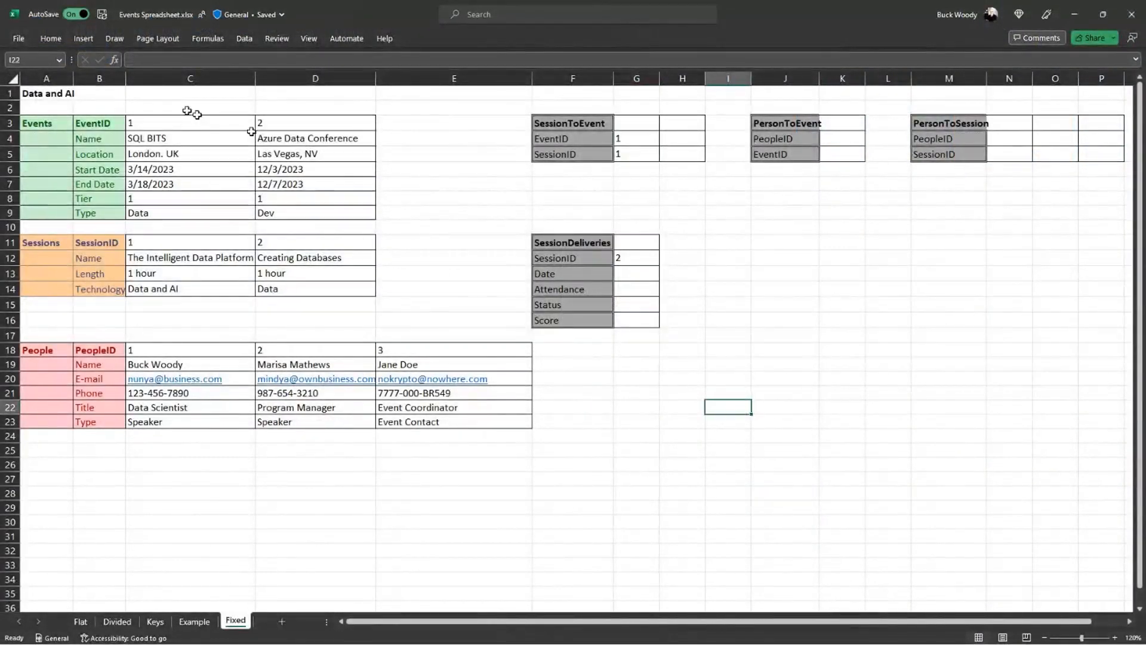
mouse_move(184, 154)
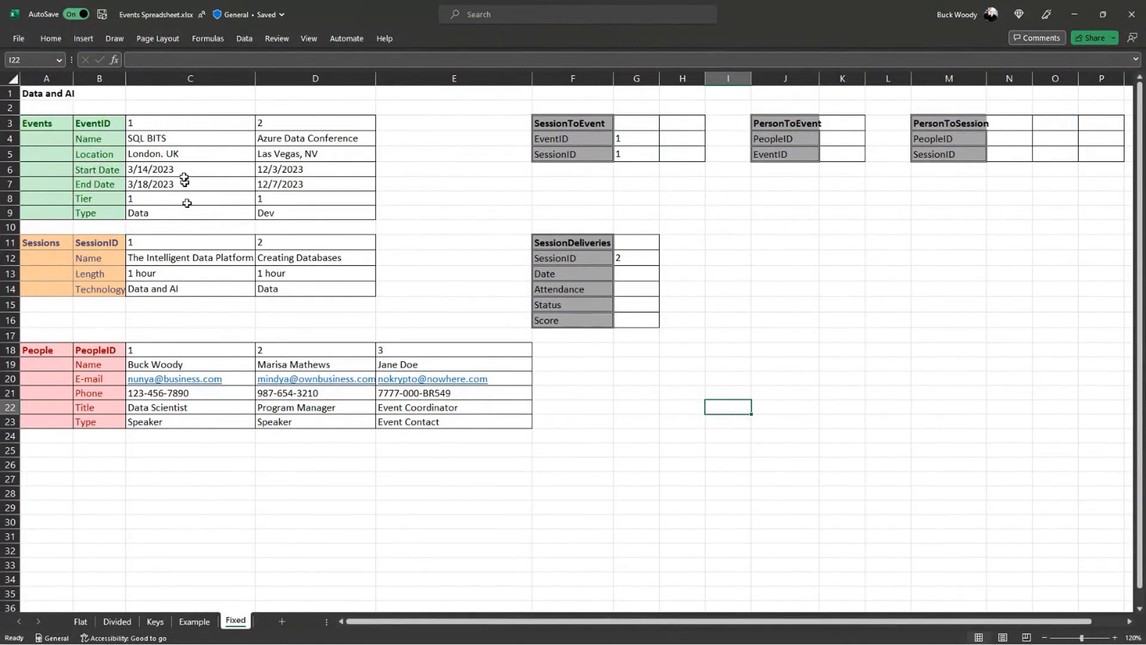
mouse_move(249, 188)
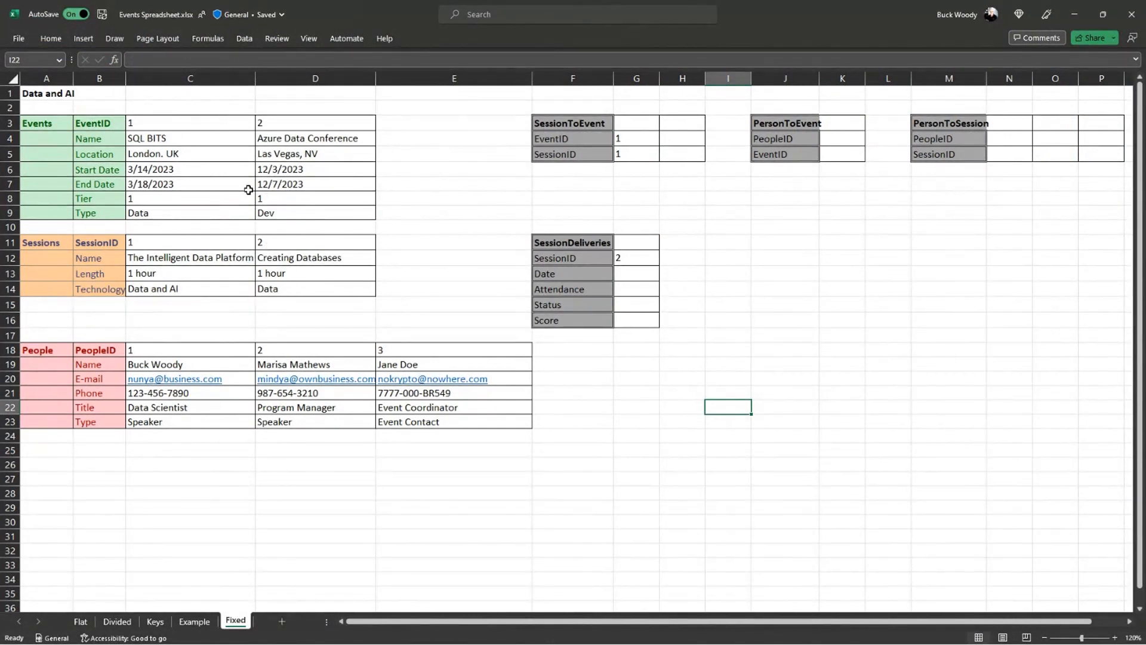
Trace EventID 1 and SessionID 1 through the SessionToEvent linking table for the join query
left_click(572, 123)
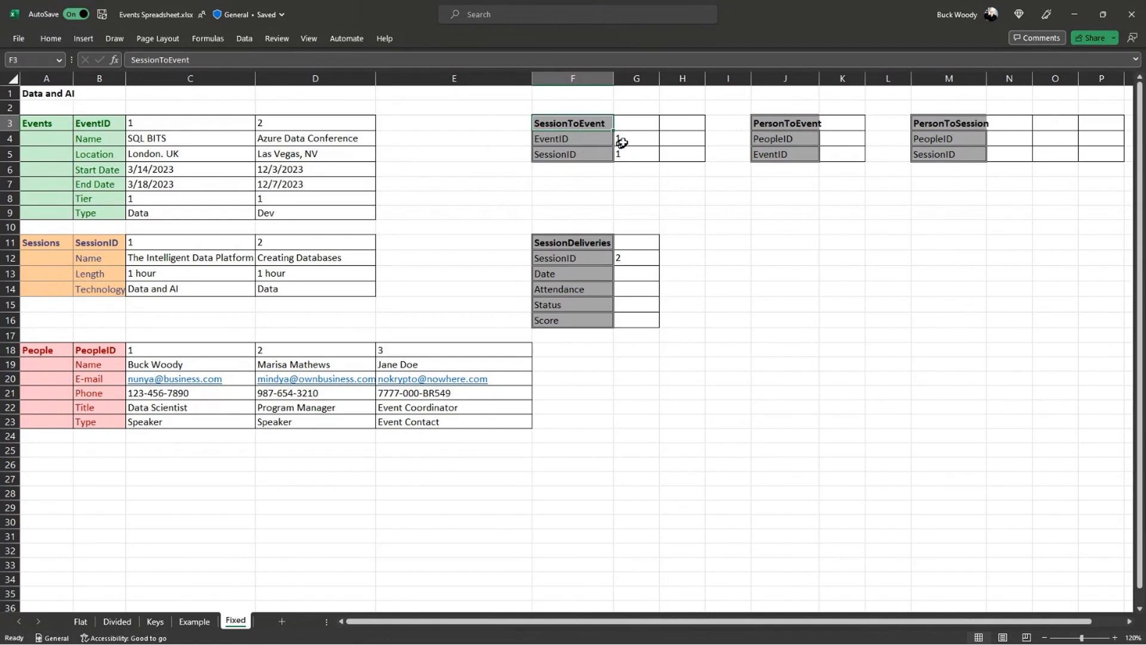
type("1")
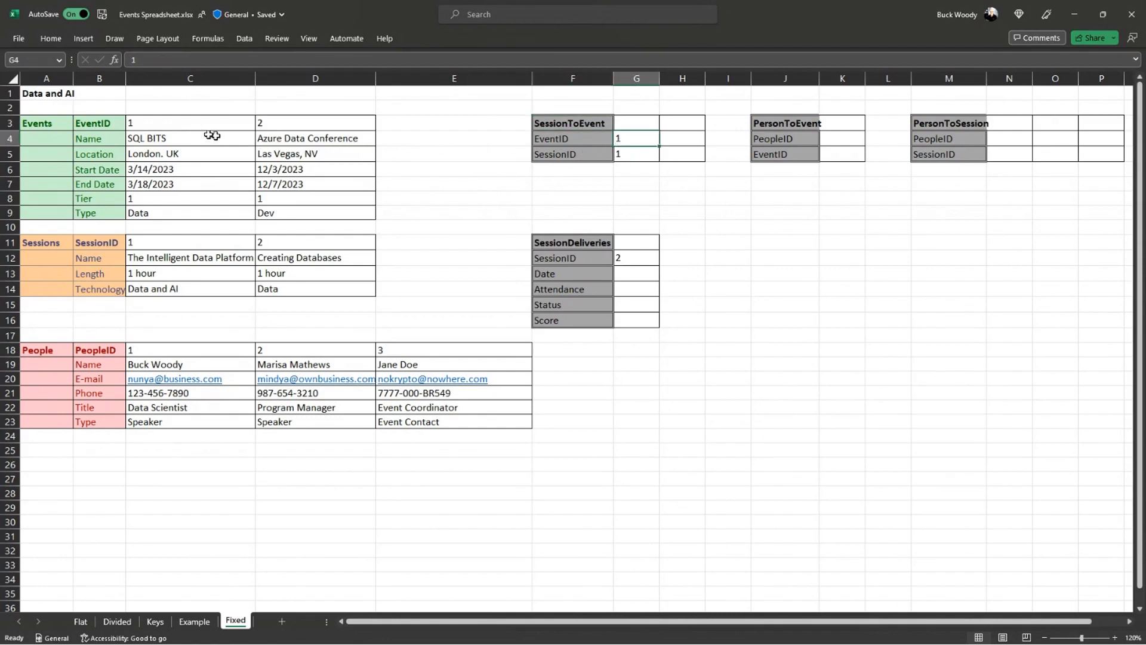
left_click(190, 123)
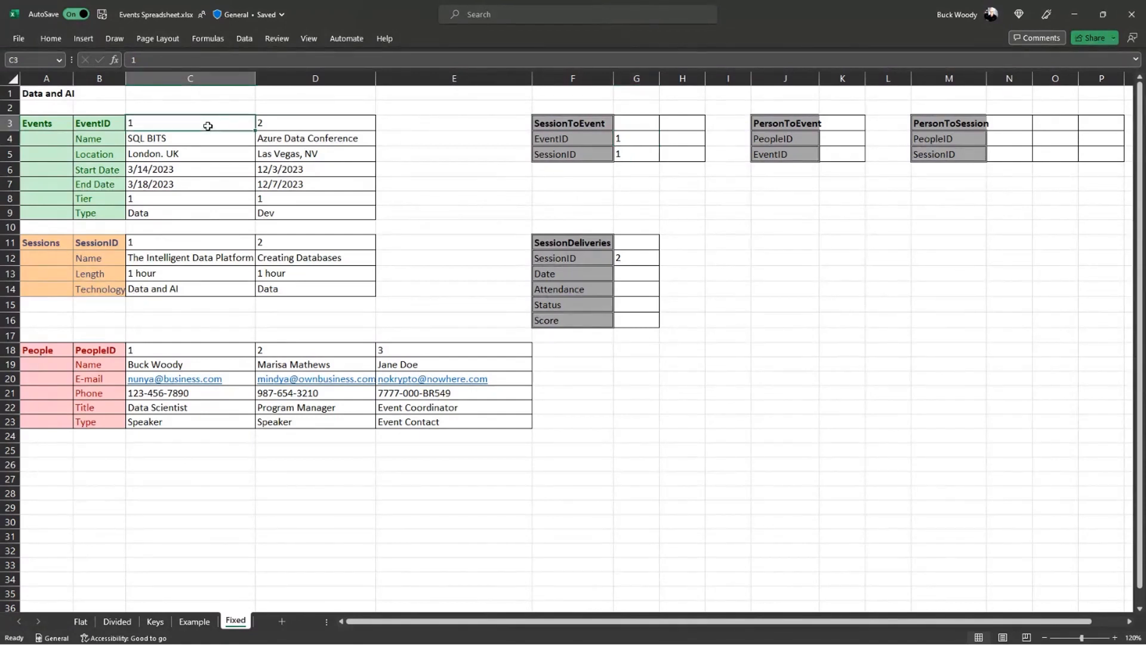
left_click(190, 242)
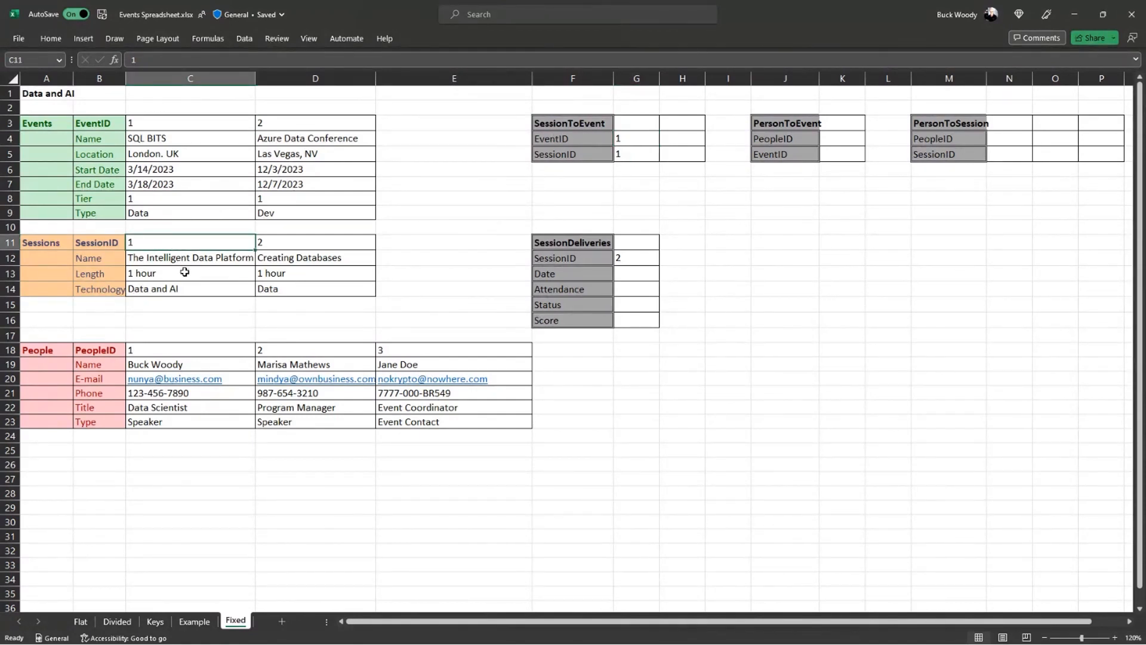
left_click(635, 154)
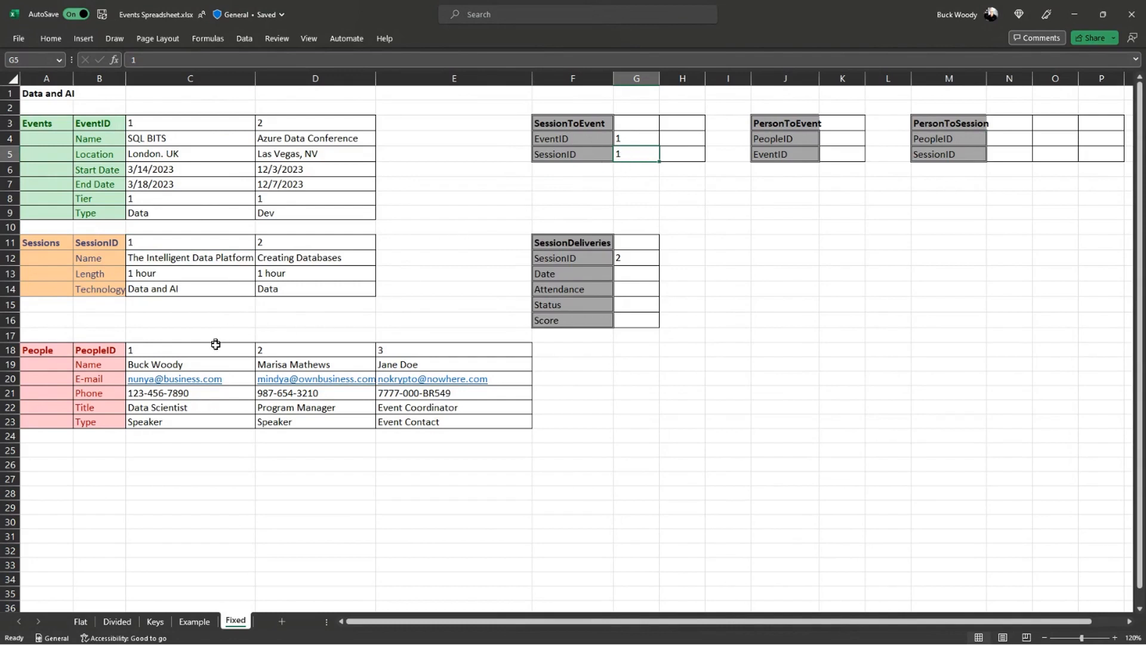
left_click(183, 243)
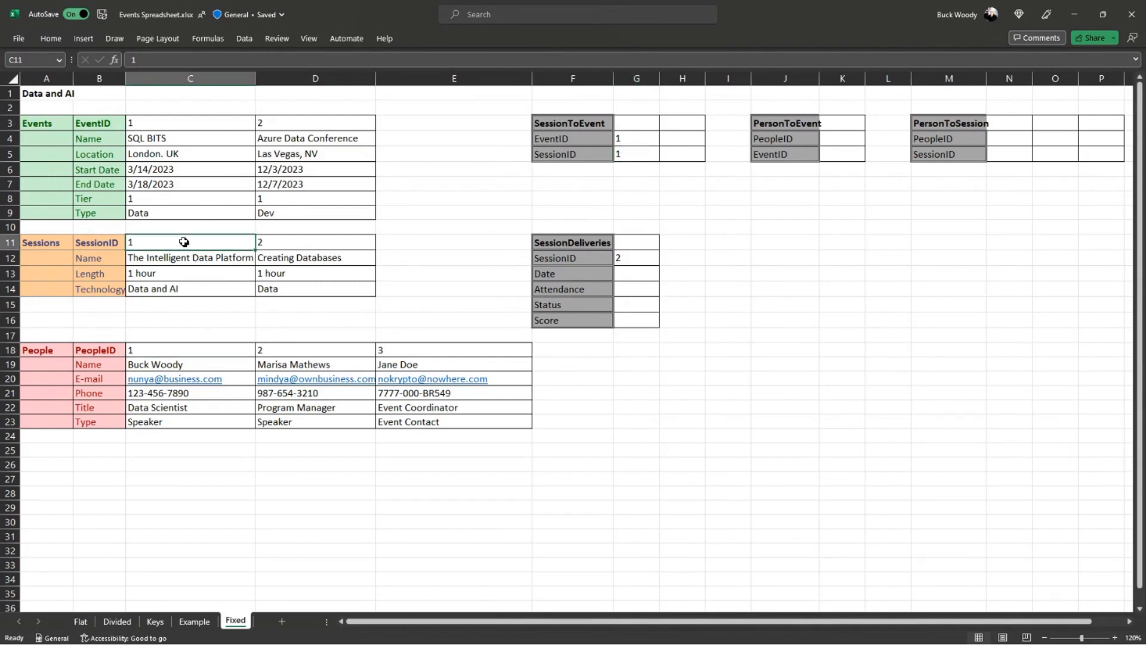
left_click(190, 123)
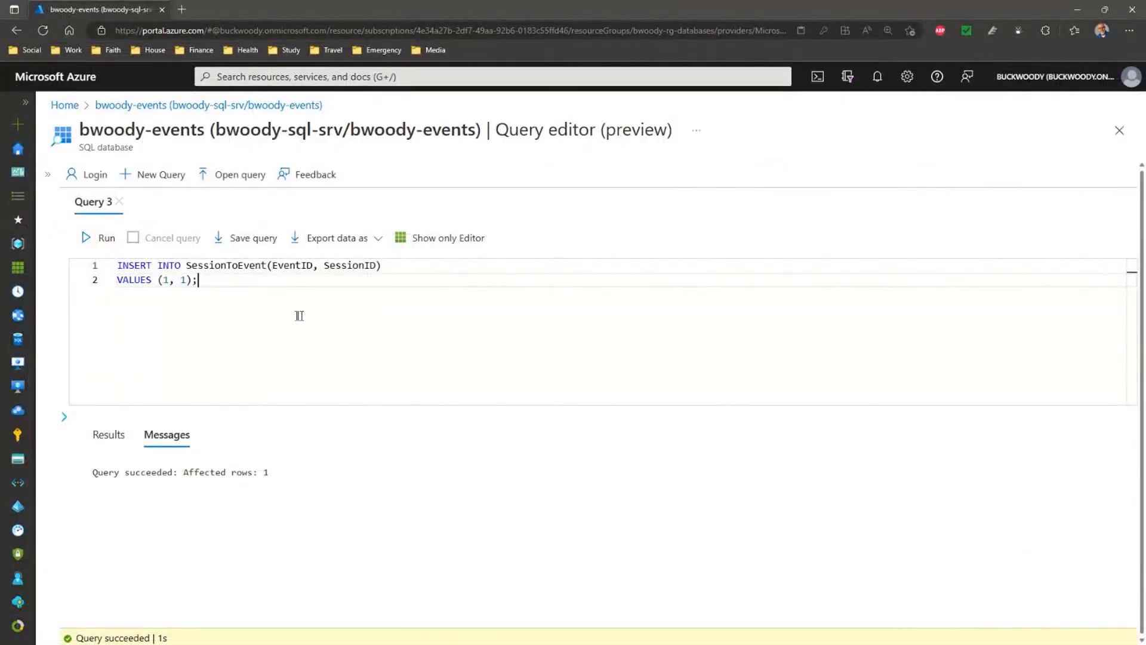
mouse_move(203, 294)
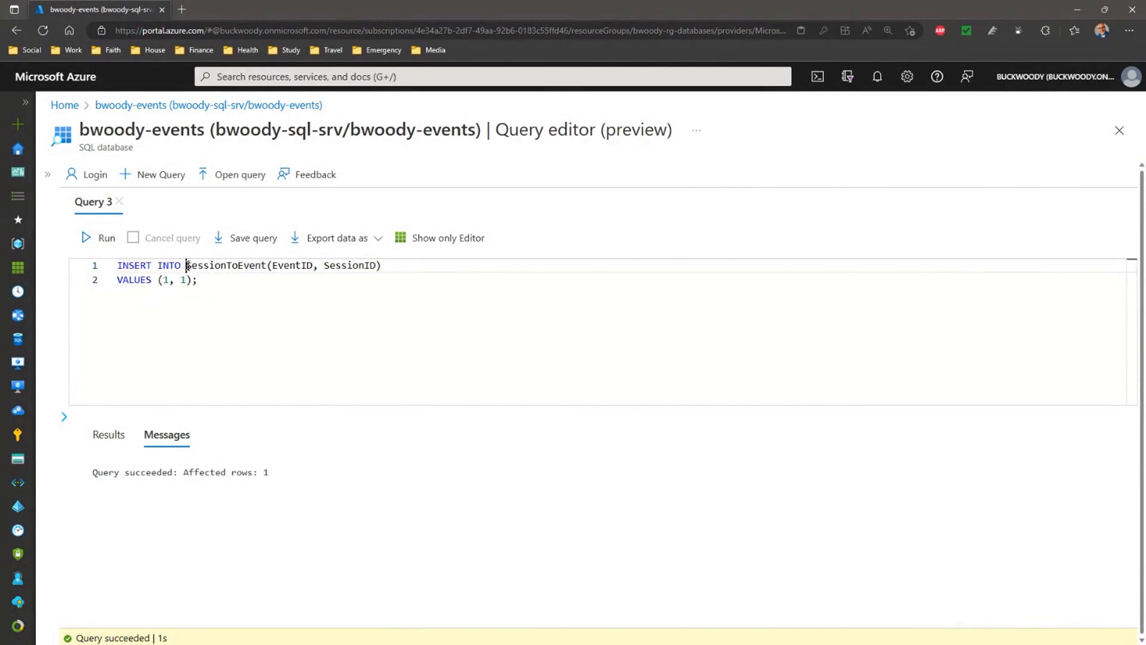
double_click(224, 265)
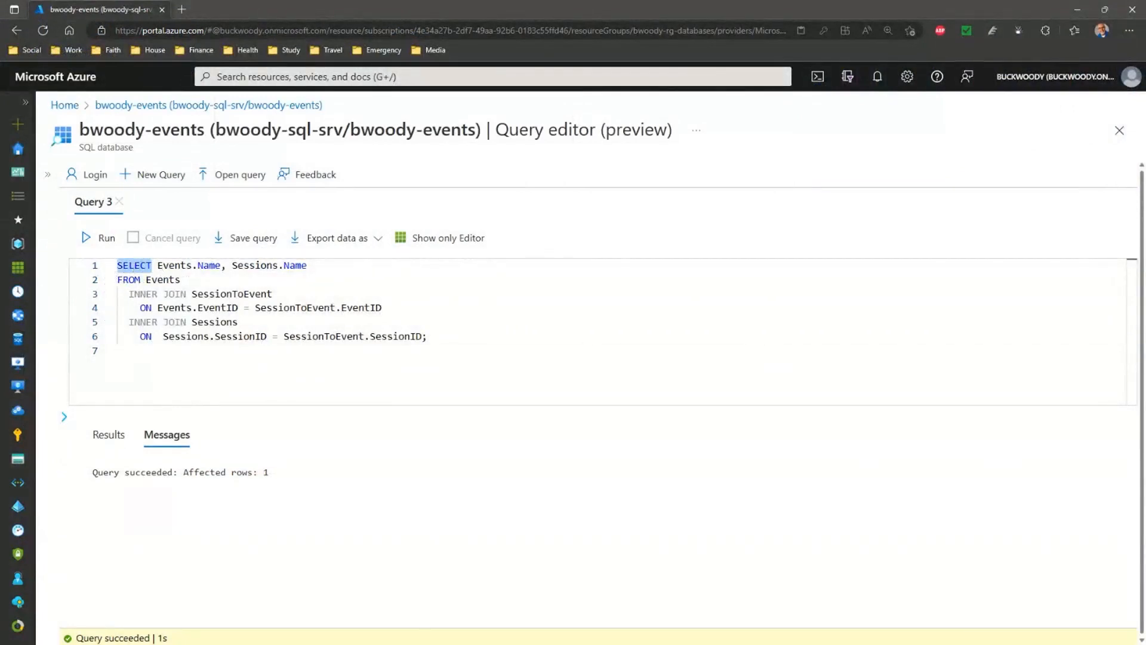
Point out the Events to SessionToEvent join on matching EventID columns
left_click(215, 265)
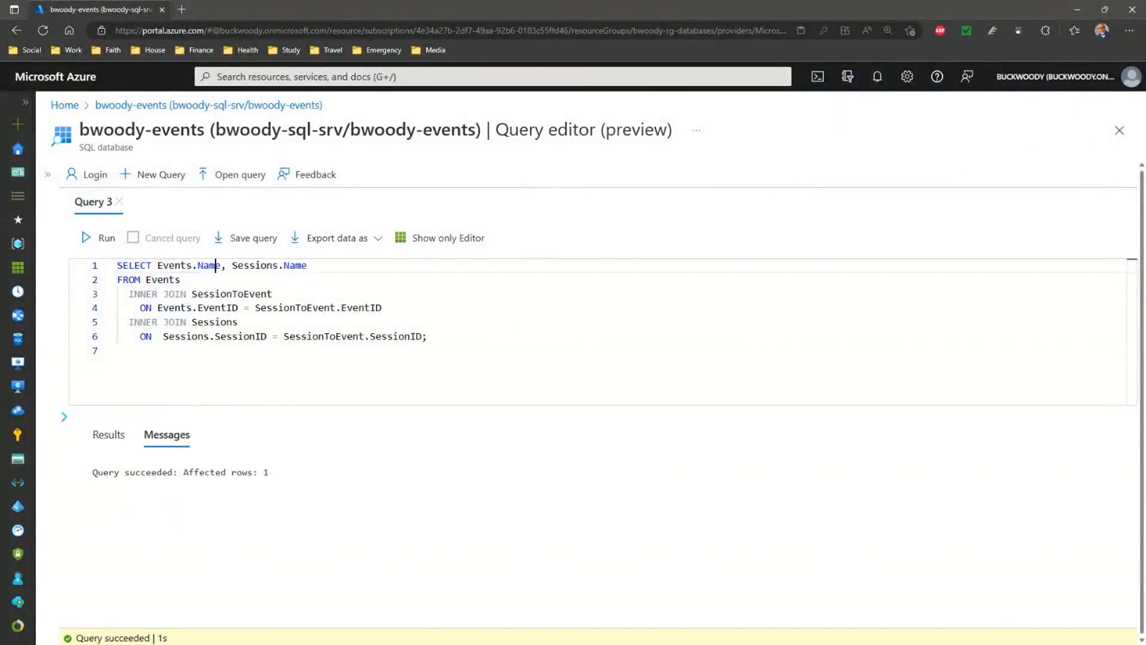
double_click(174, 265)
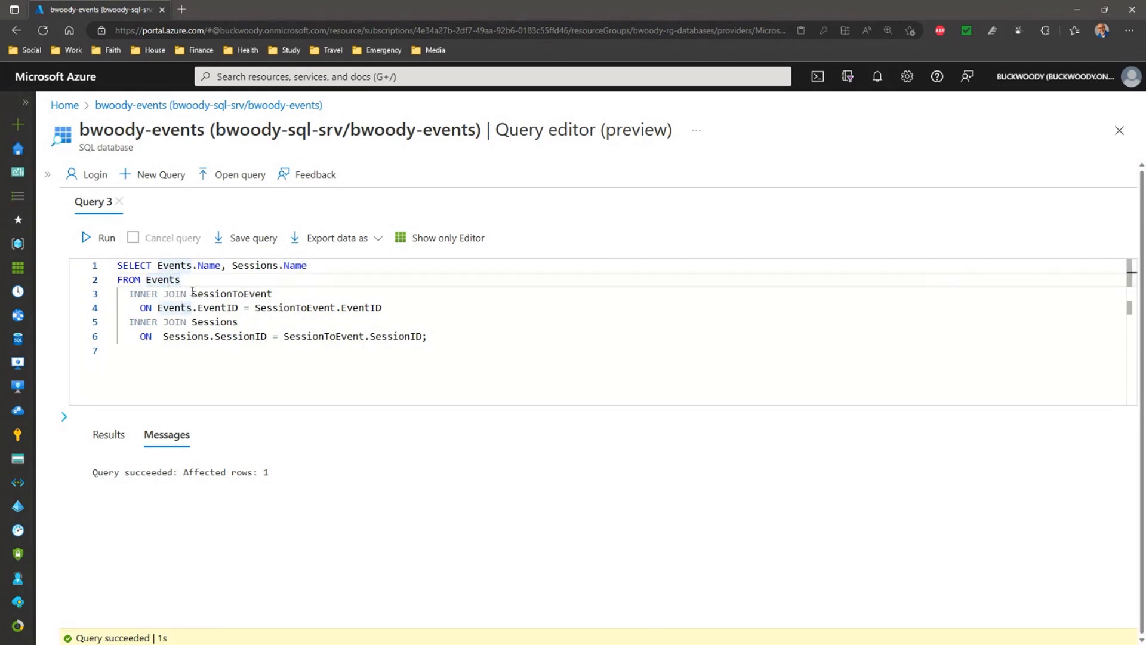
double_click(215, 294)
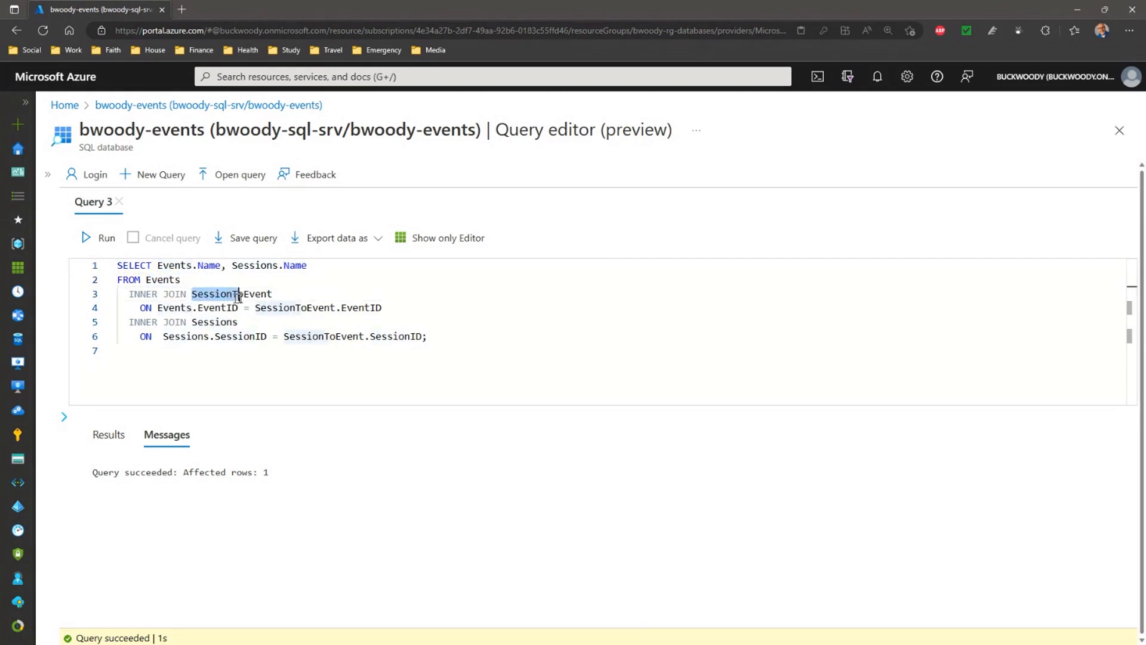
double_click(232, 293)
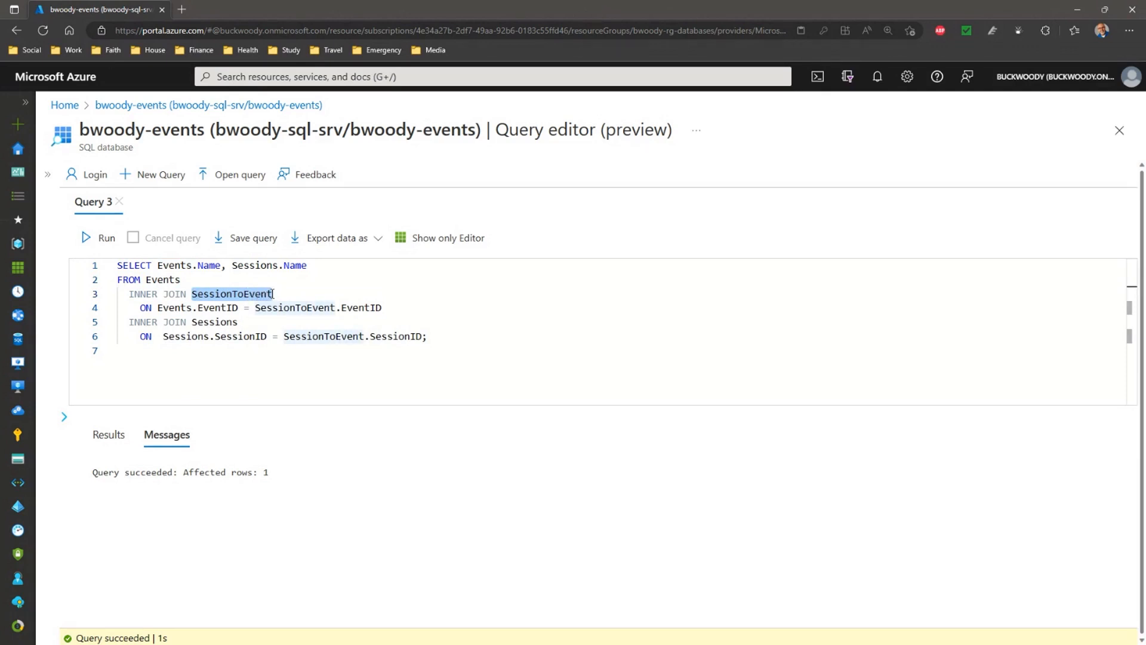
left_click(219, 308)
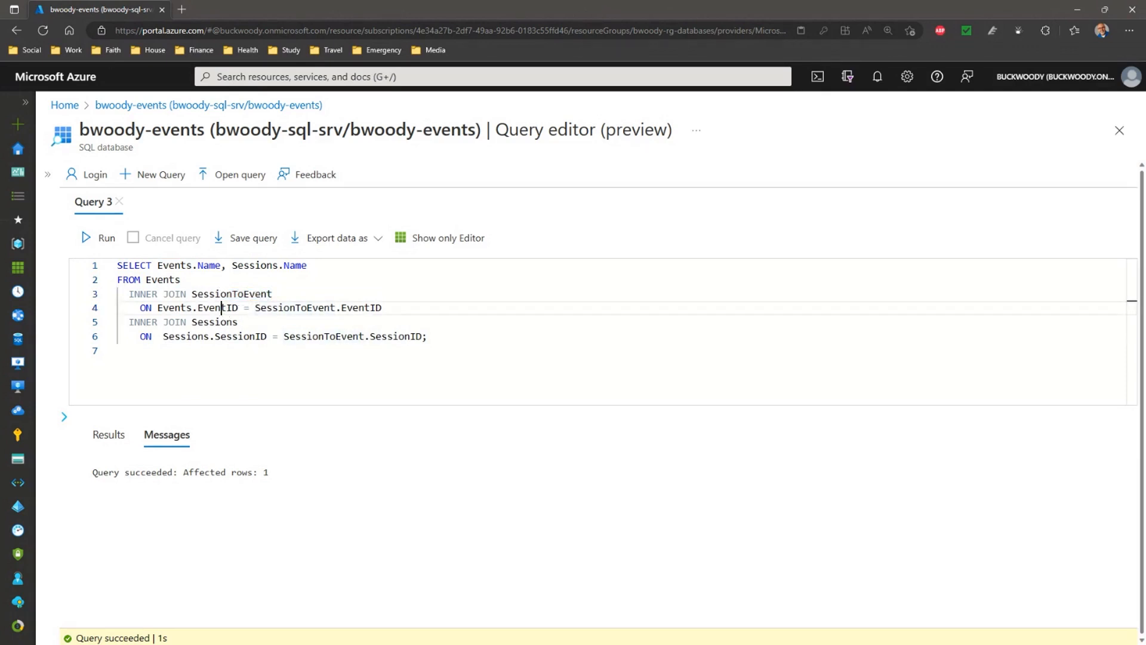
double_click(217, 308)
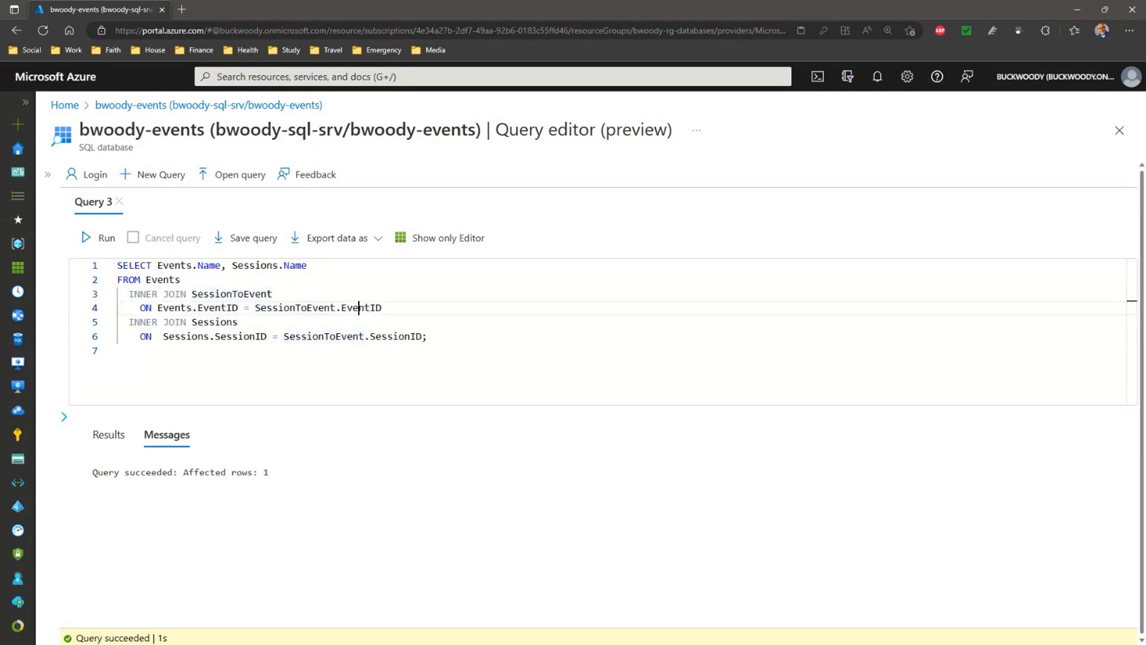
double_click(358, 308)
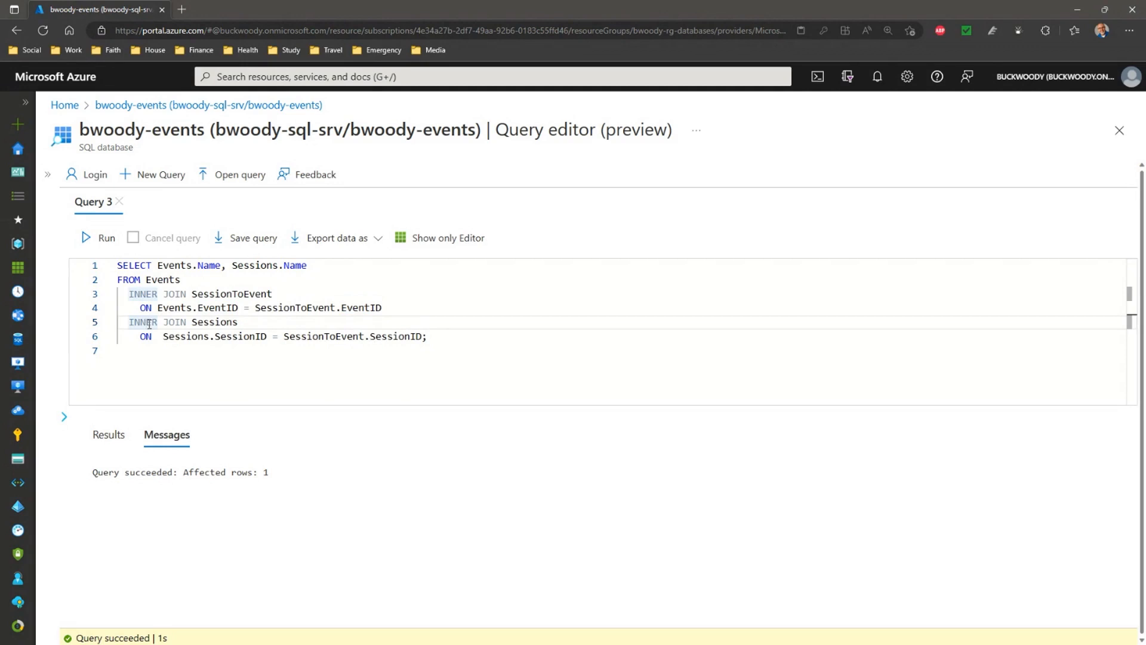
Point out the second join on SessionID and run the query, returning two SQL BITS 2023 rows
double_click(212, 322)
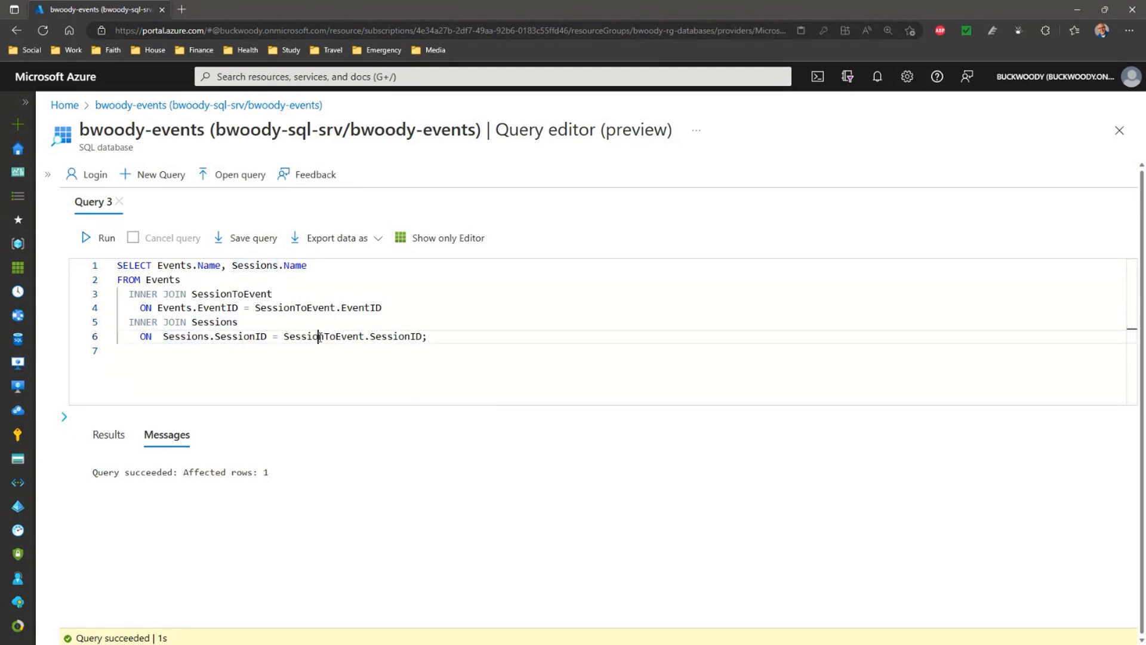
double_click(322, 337)
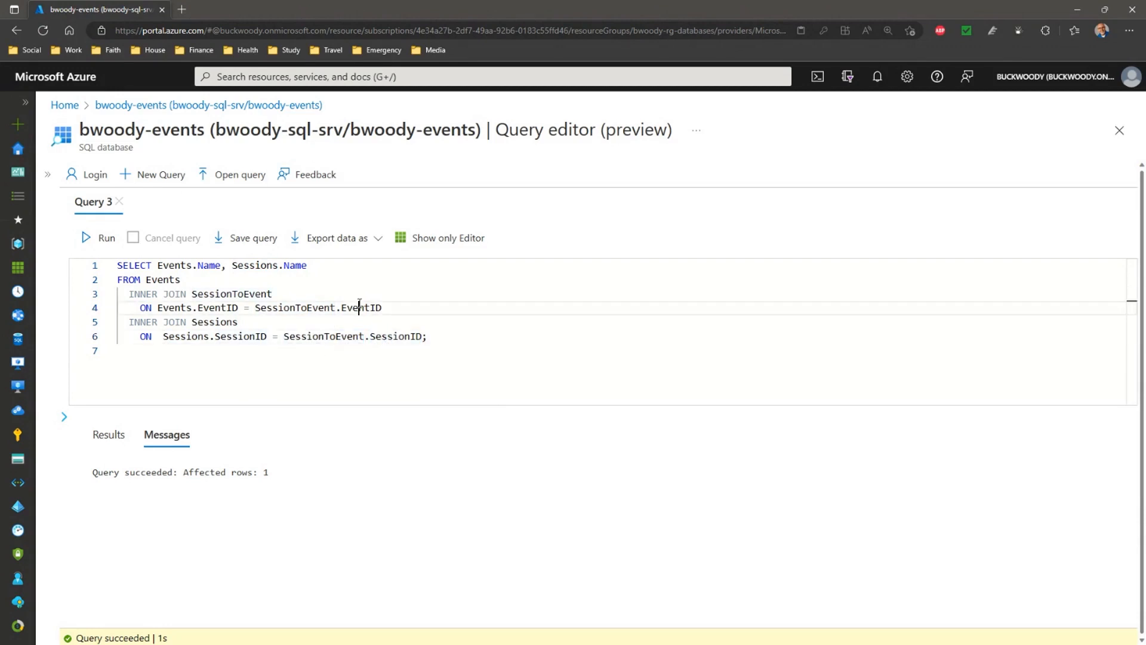
double_click(396, 337)
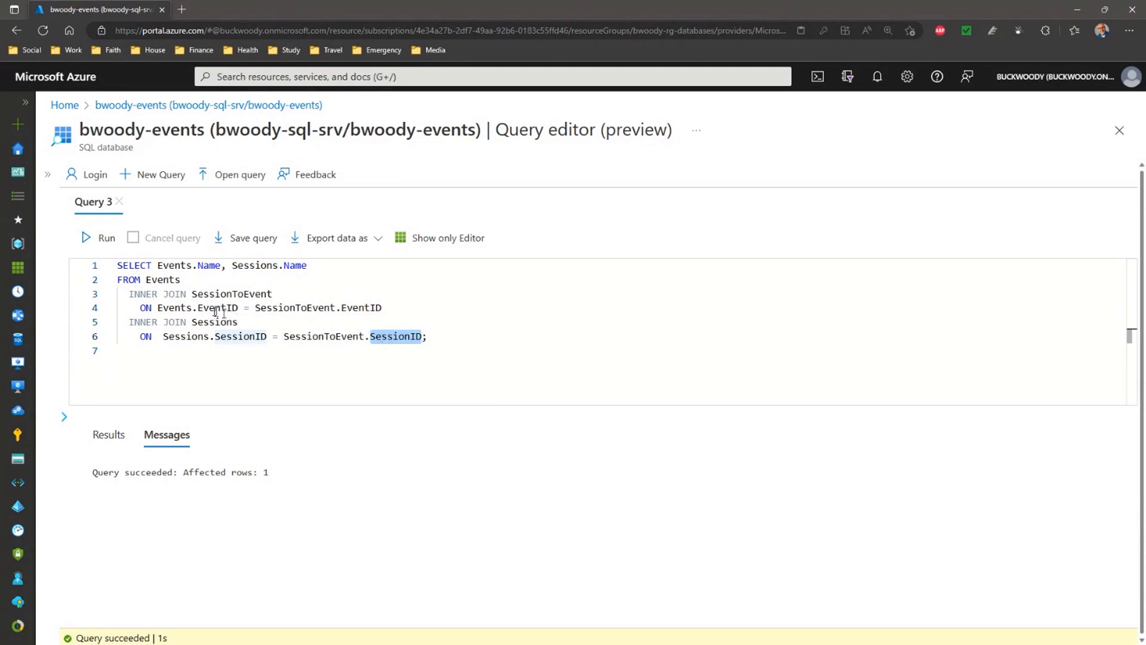
double_click(218, 308)
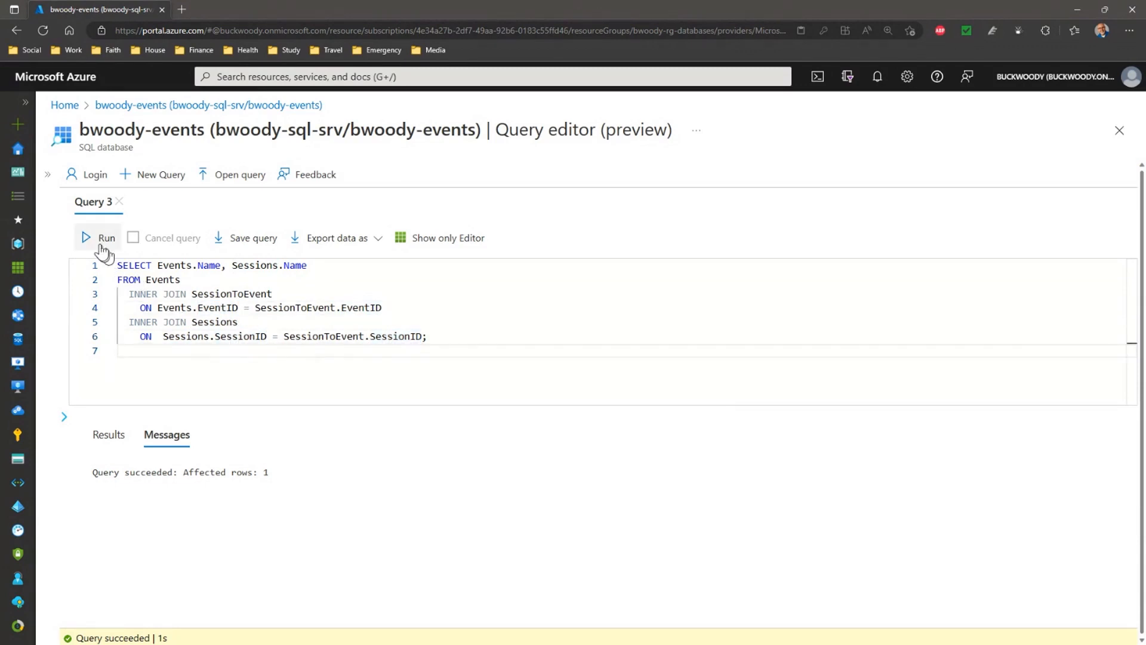
left_click(105, 238)
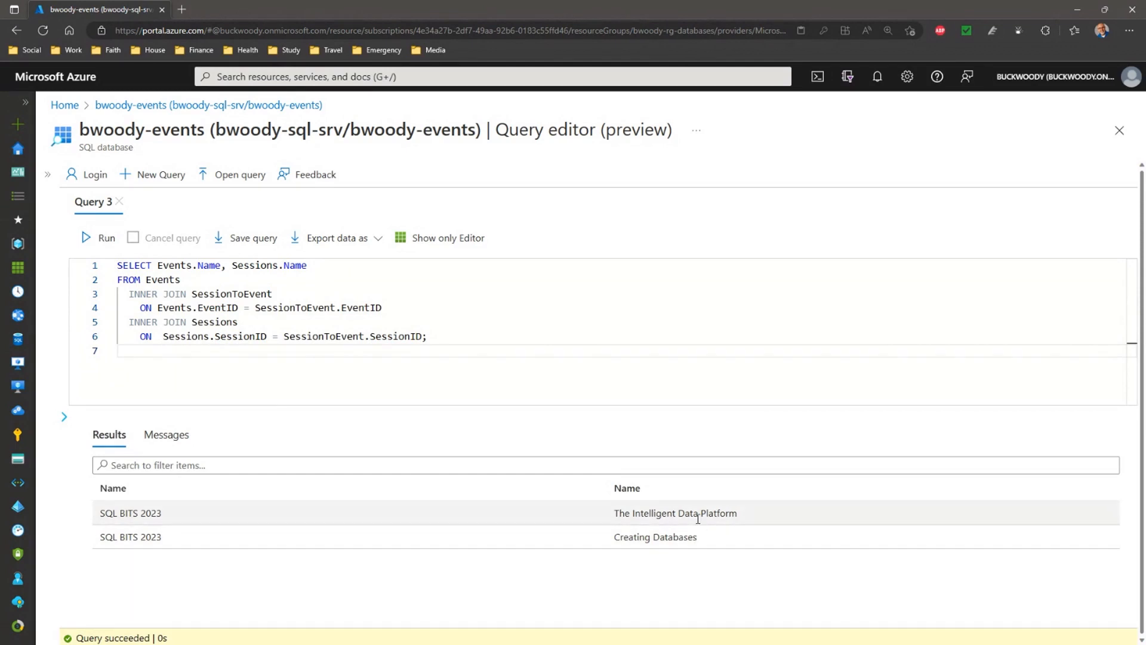
mouse_move(97, 520)
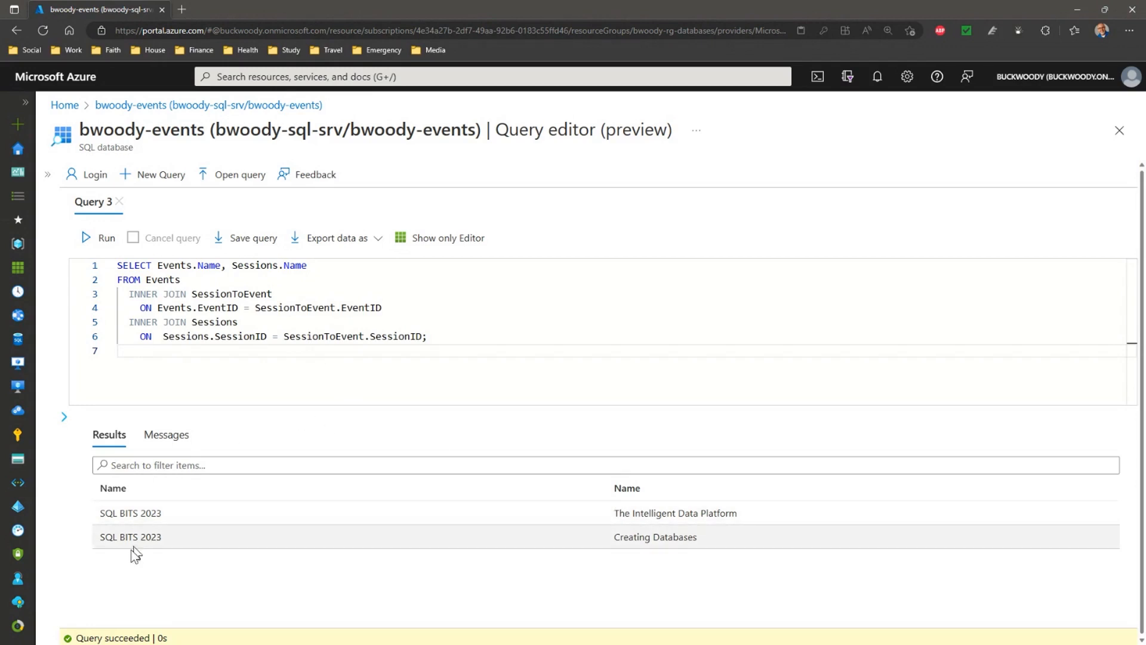
mouse_move(608, 564)
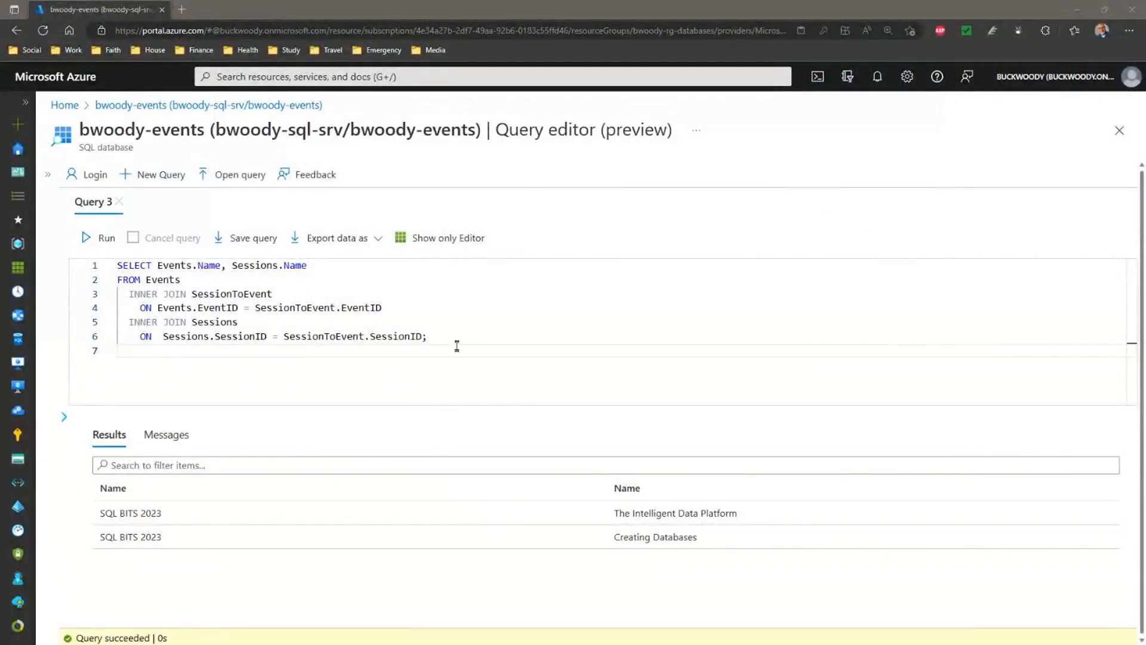
Select the whole query to switch its joins to LEFT OUTER JOIN
key("ctrl+a")
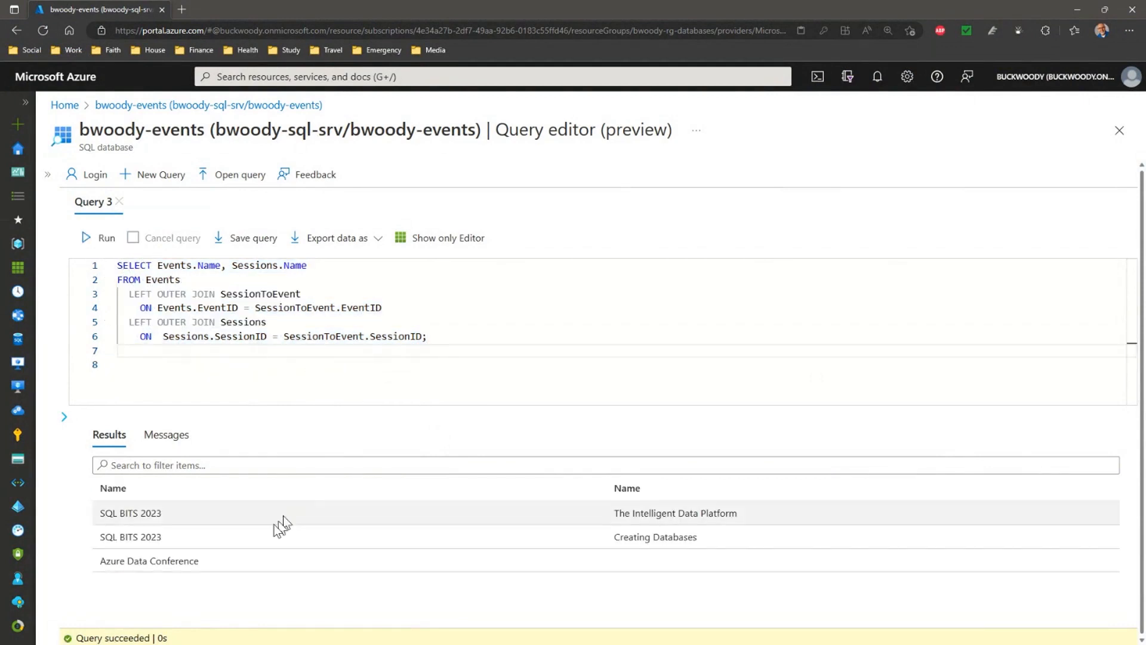
mouse_move(167, 525)
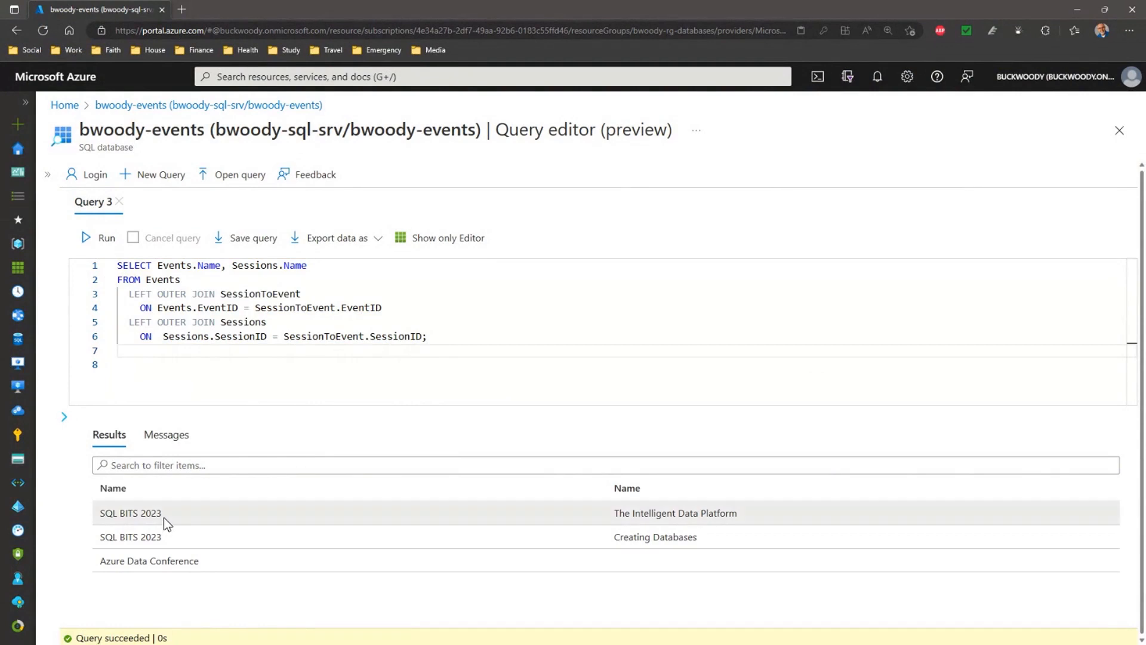
mouse_move(166, 541)
type("RIGH")
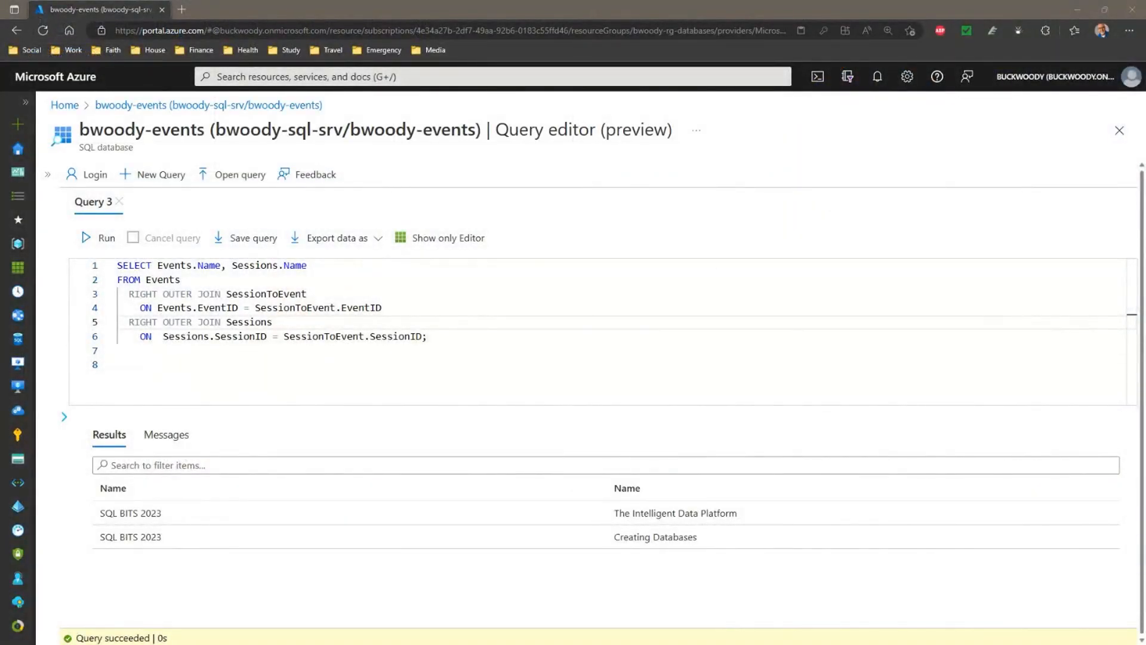
Select the join query so the CREATE TABLE #Employees script can replace it
key("Ctrl+a")
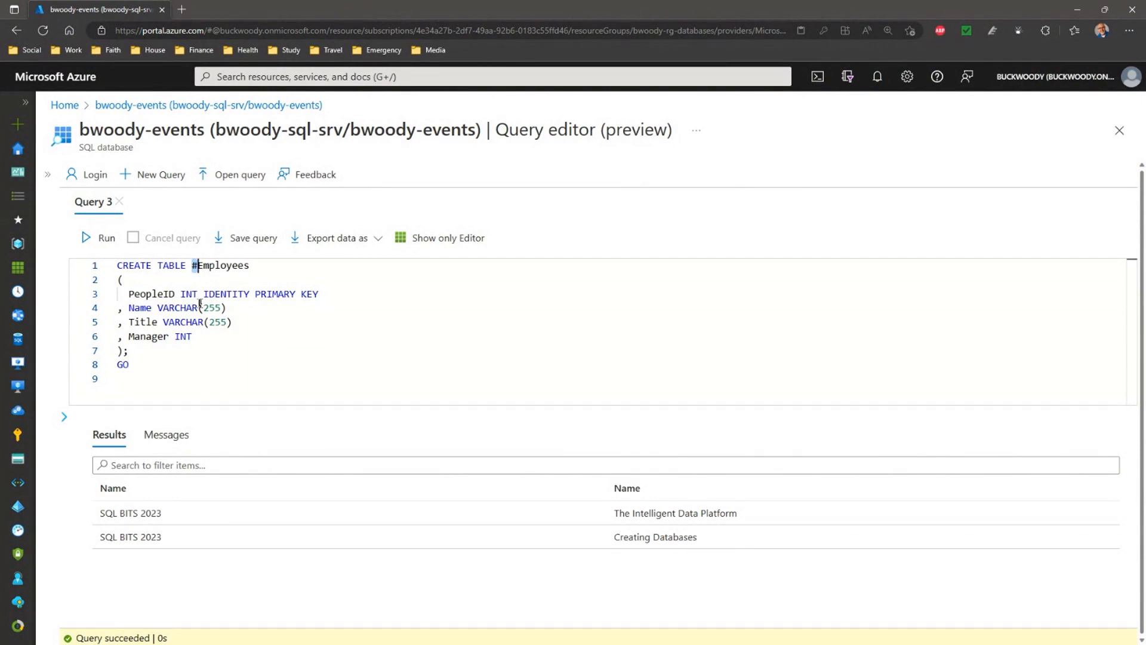
Point out the PeopleID, Title and Manager columns and run the #Employees creation script
double_click(152, 293)
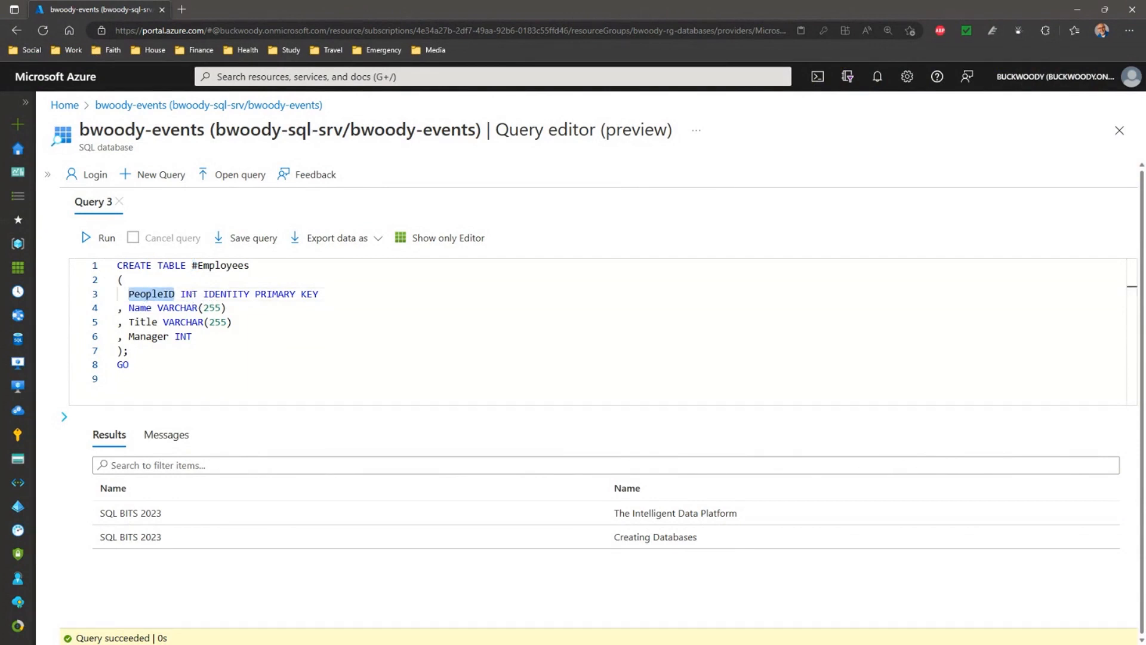
double_click(142, 322)
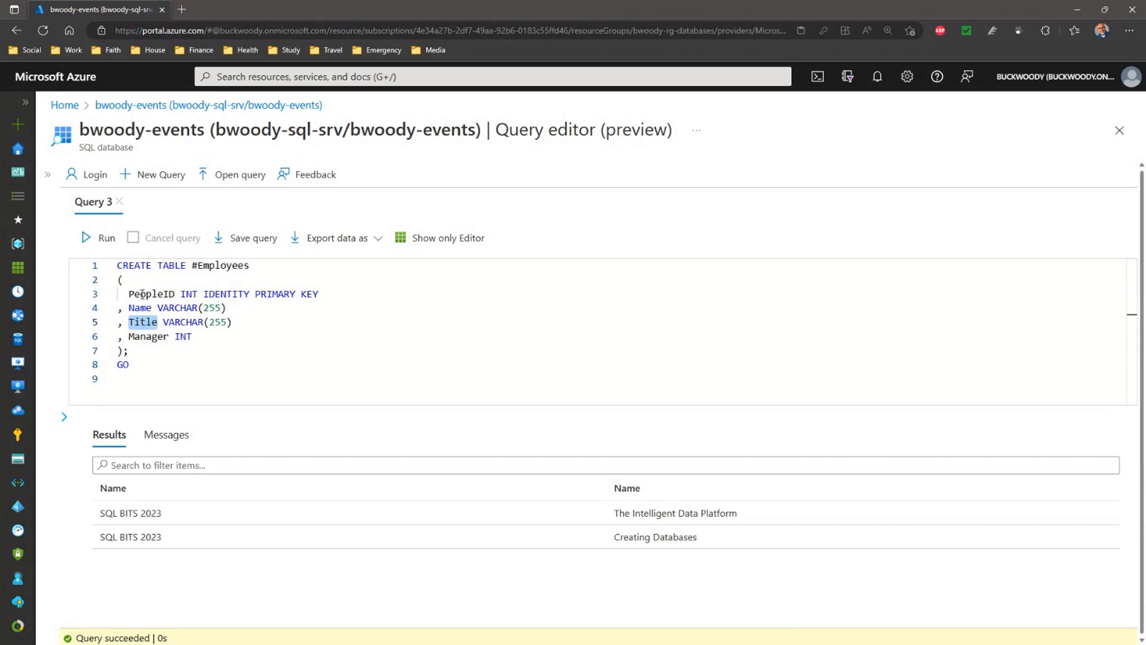
double_click(148, 337)
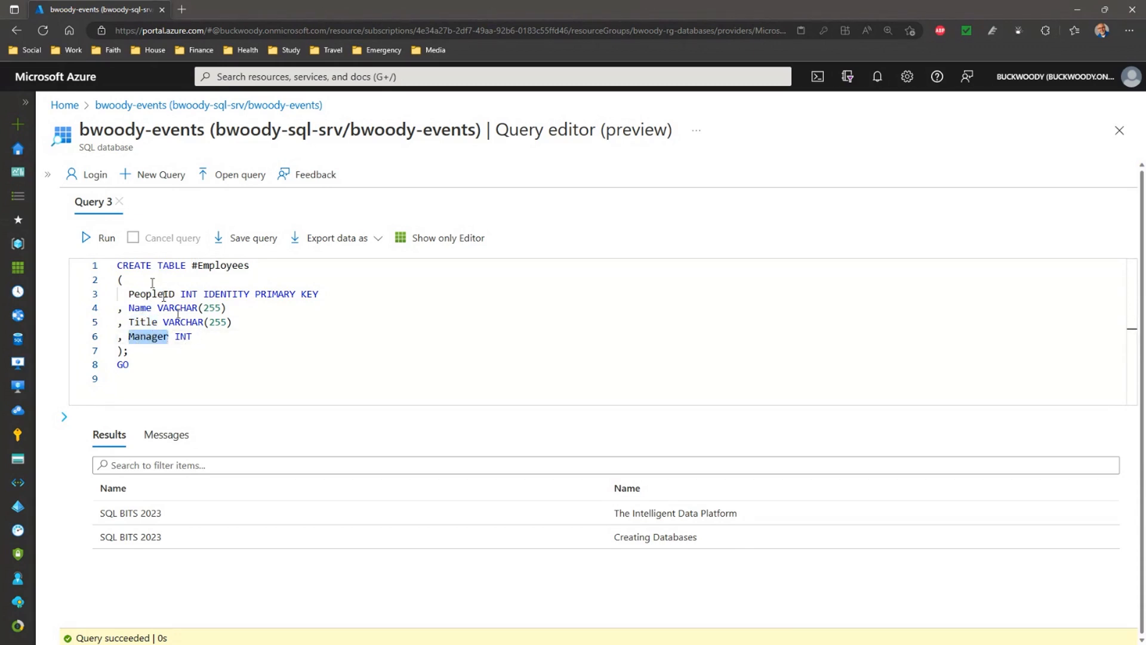
left_click(99, 237)
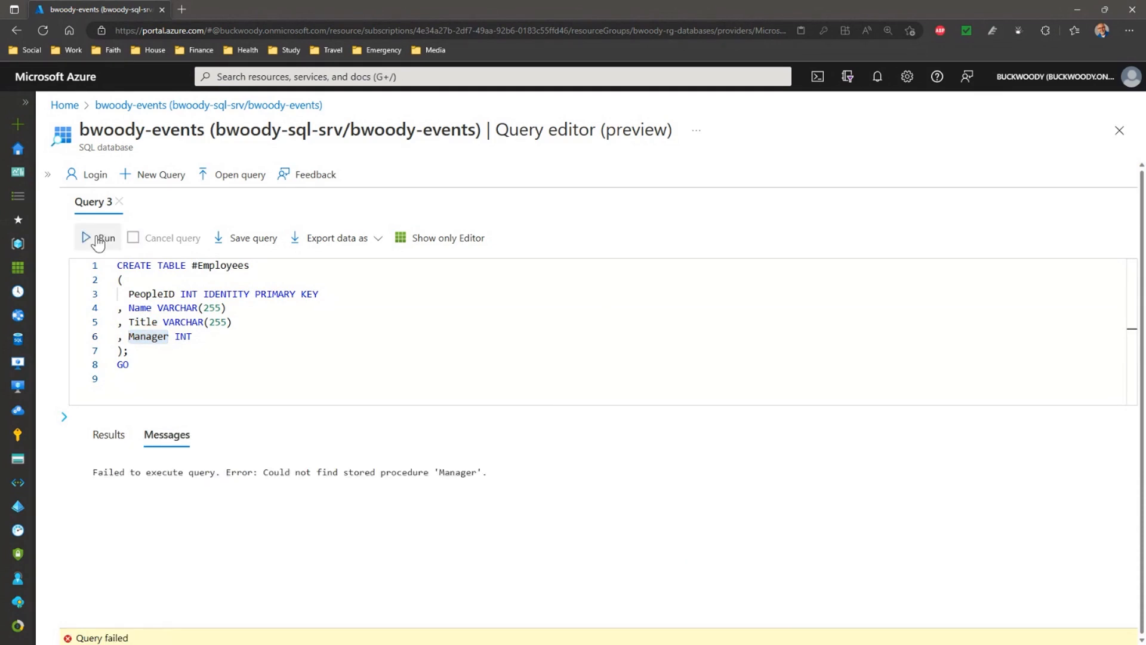
left_click(98, 238)
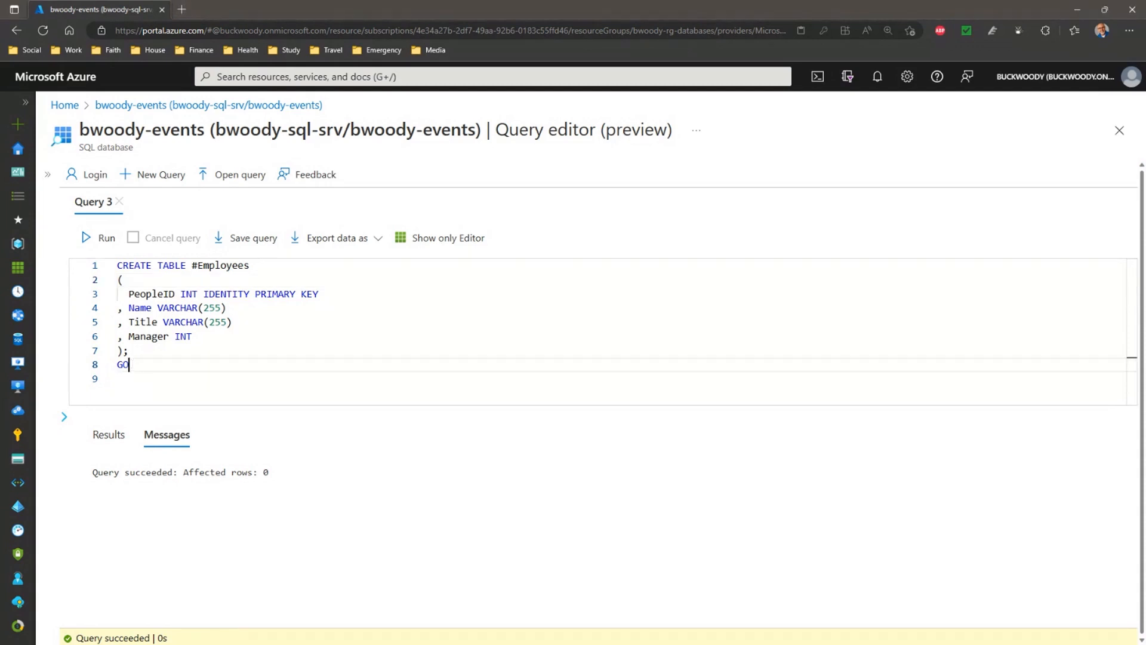
scroll("down", 3)
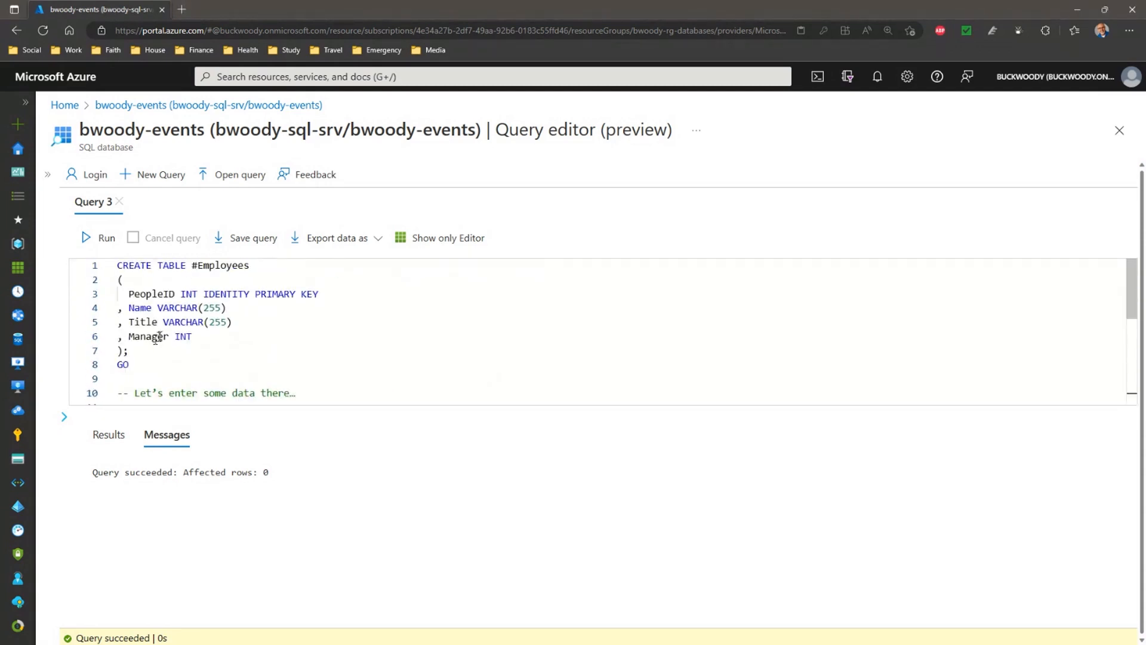
scroll("down", 3)
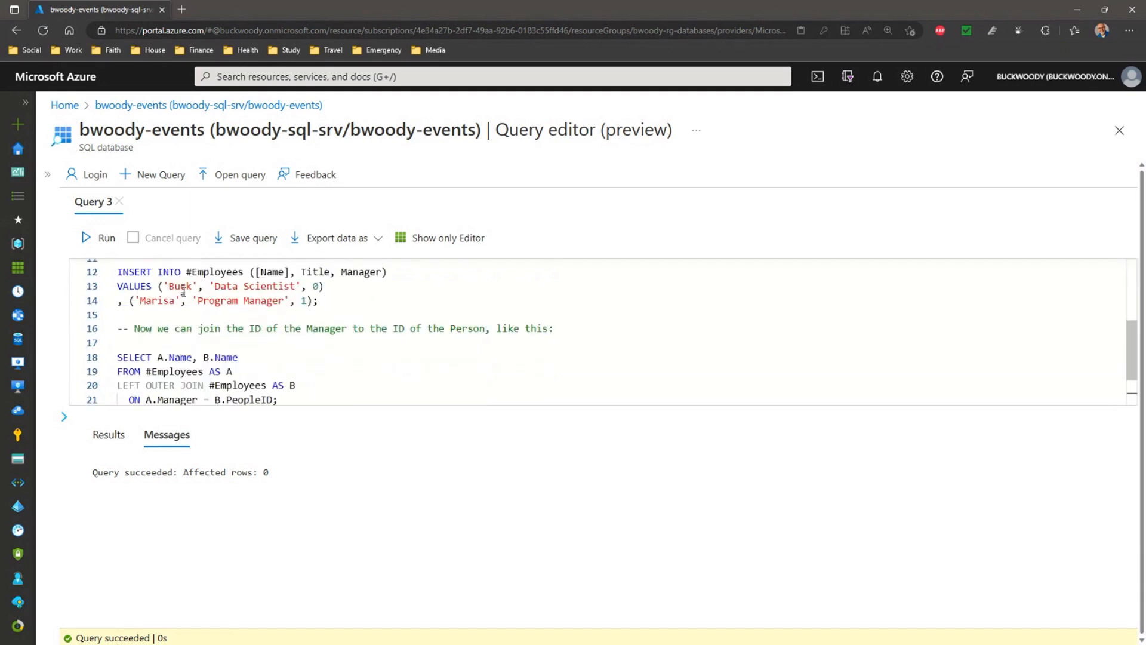
double_click(225, 287)
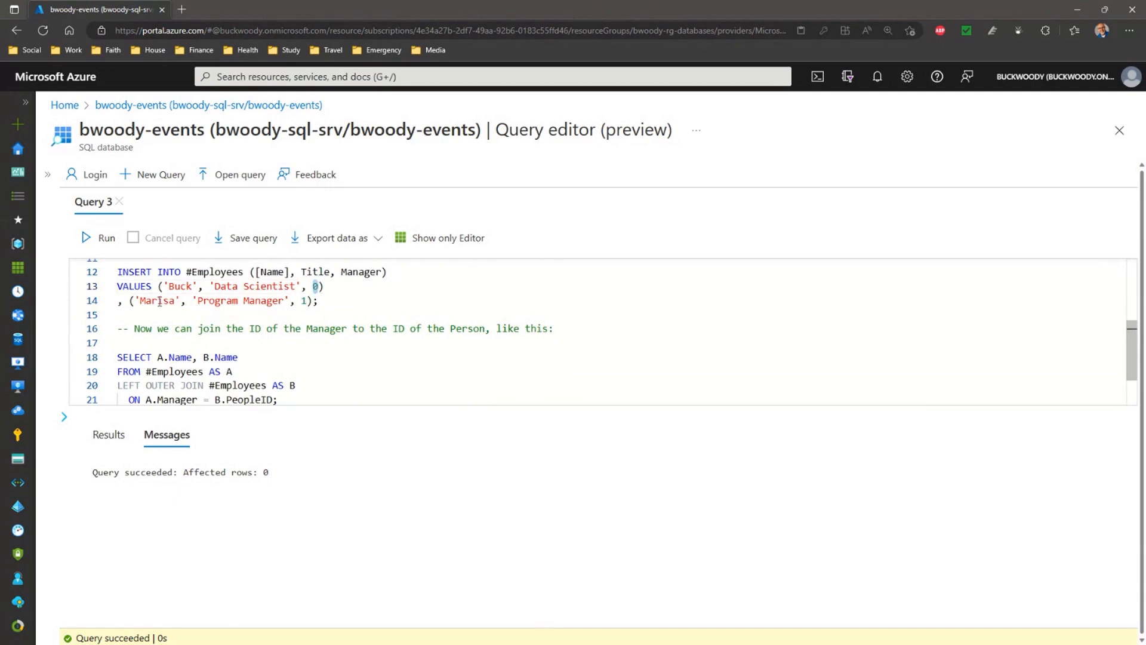
double_click(219, 301)
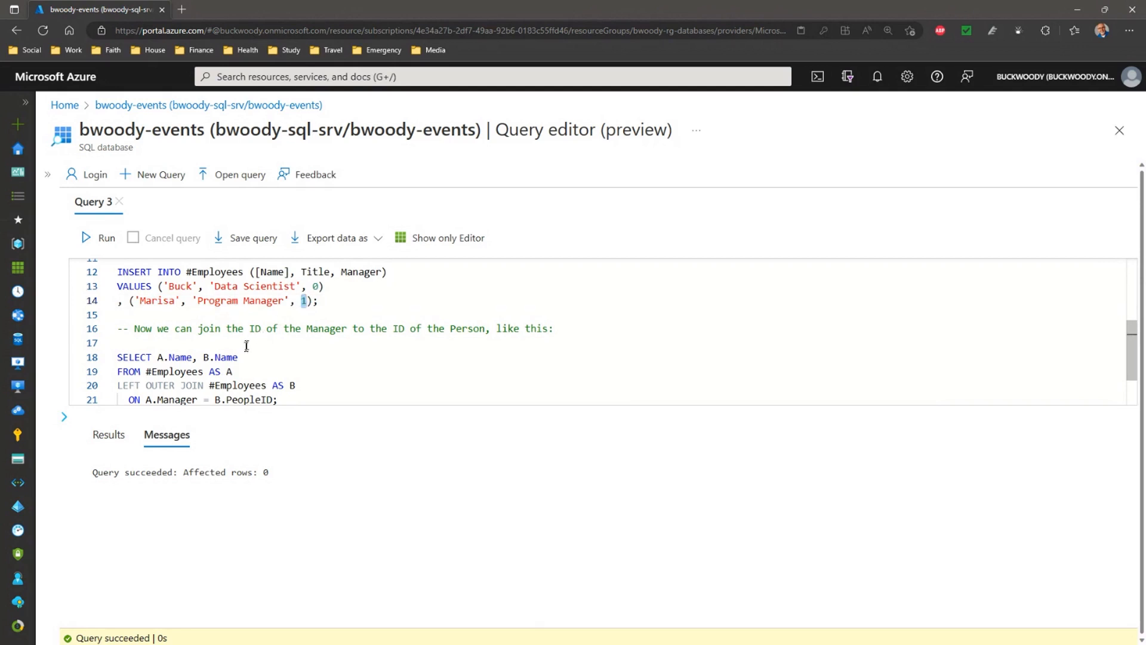
scroll("down", 3)
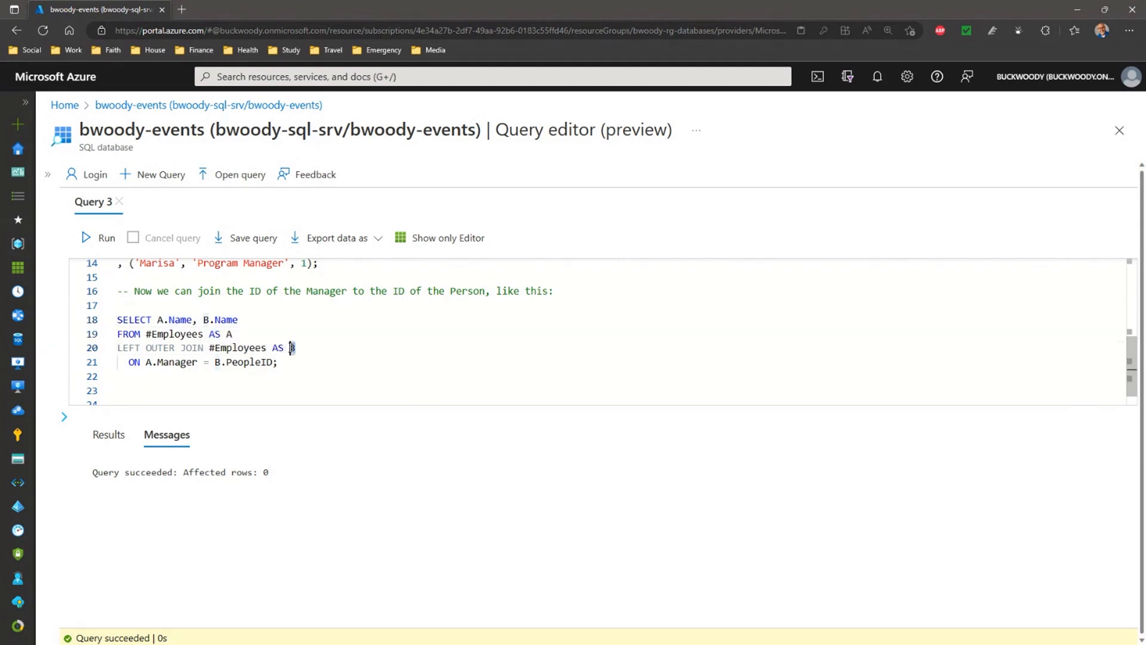
type("B")
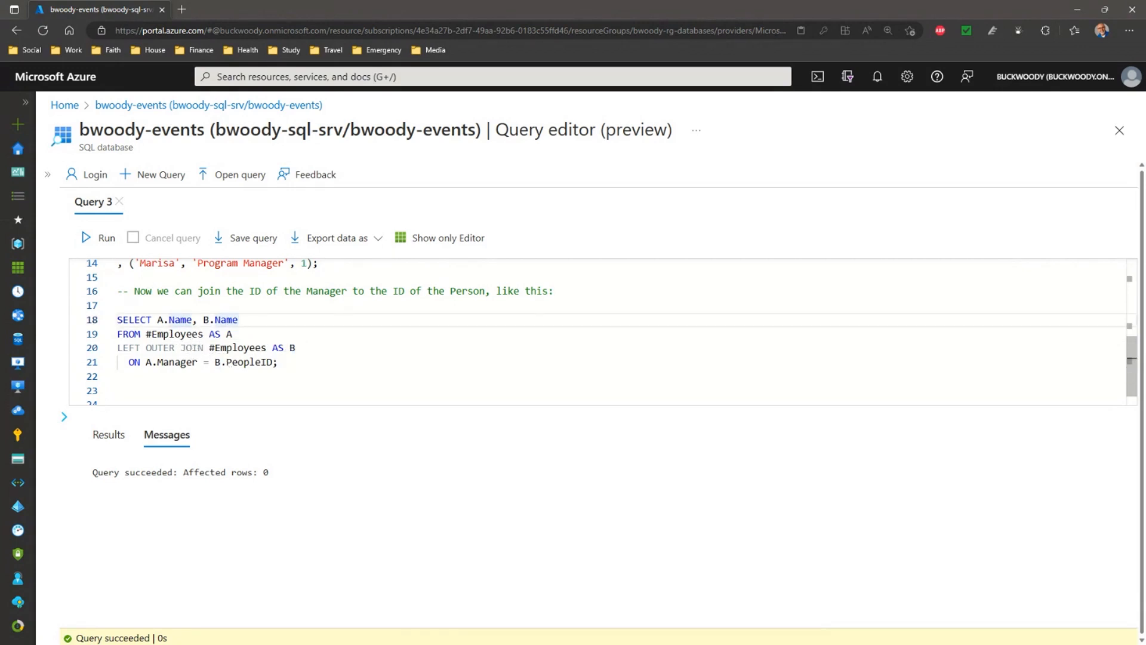
mouse_move(213, 349)
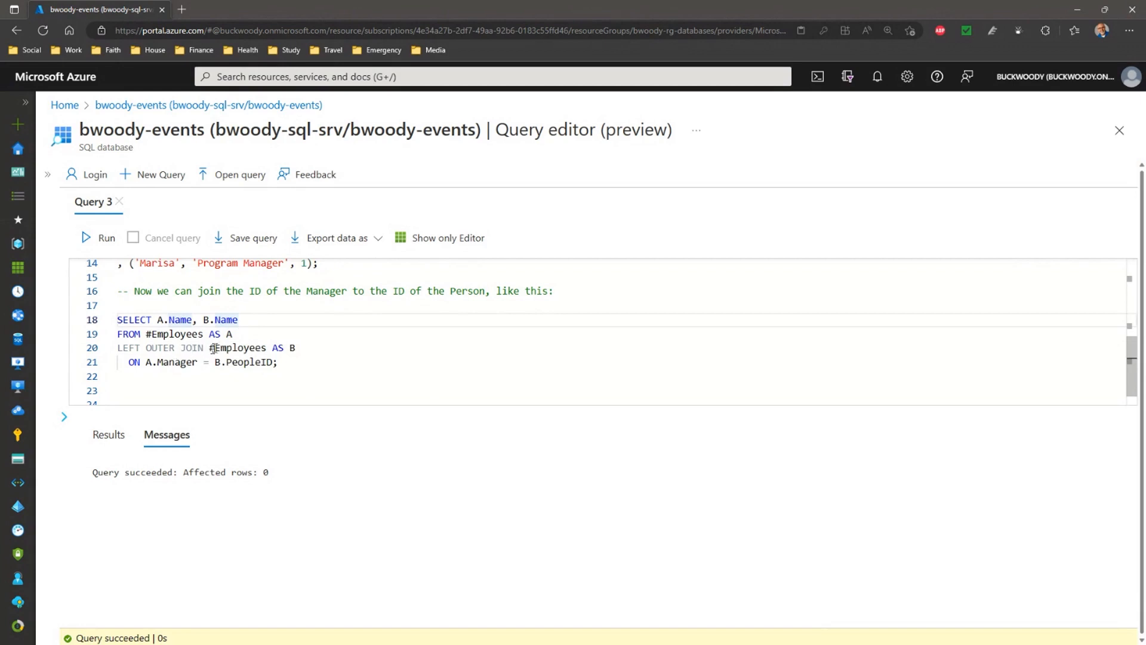